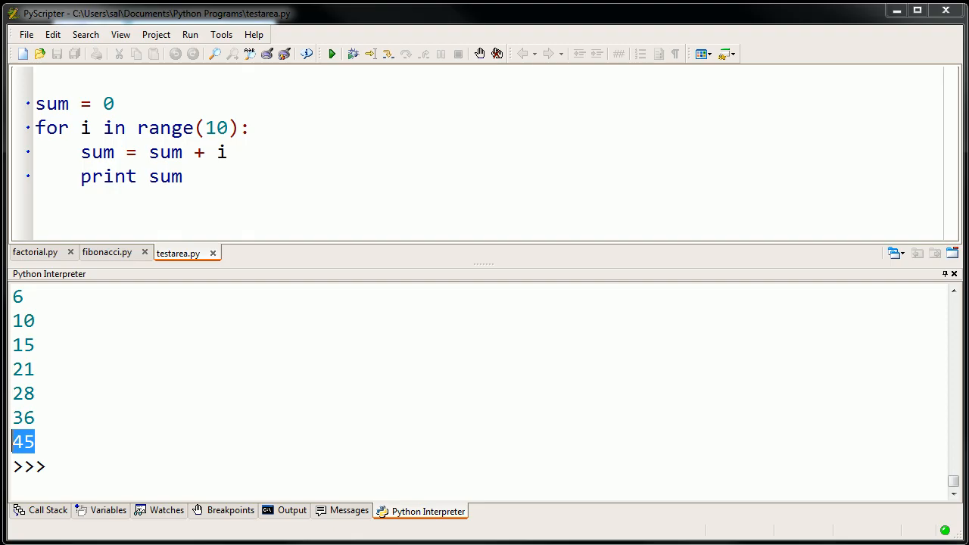
{"action": "mouse_move", "coordinate": [318, 336]}
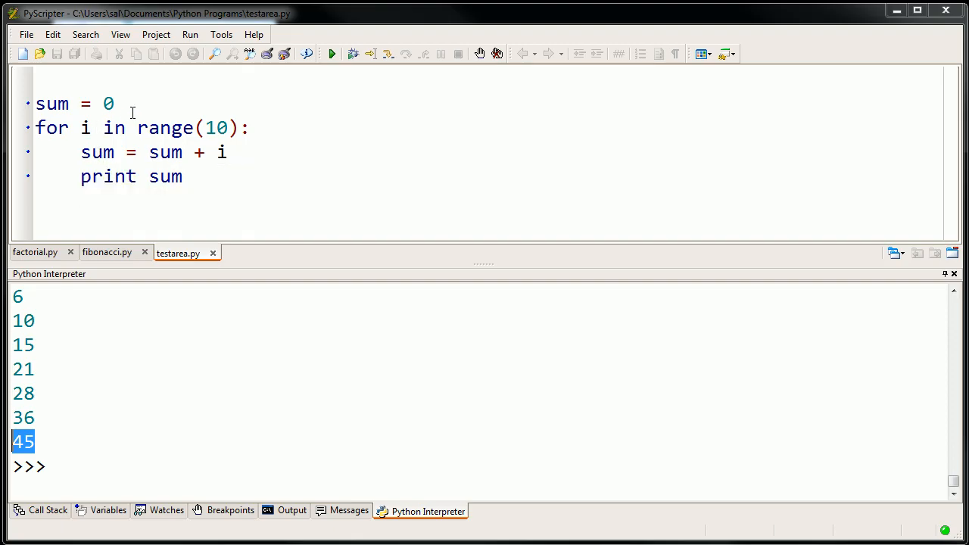
Insert blank lines between 'sum = 0' and the for loop
{"action": "key", "text": "enter"}
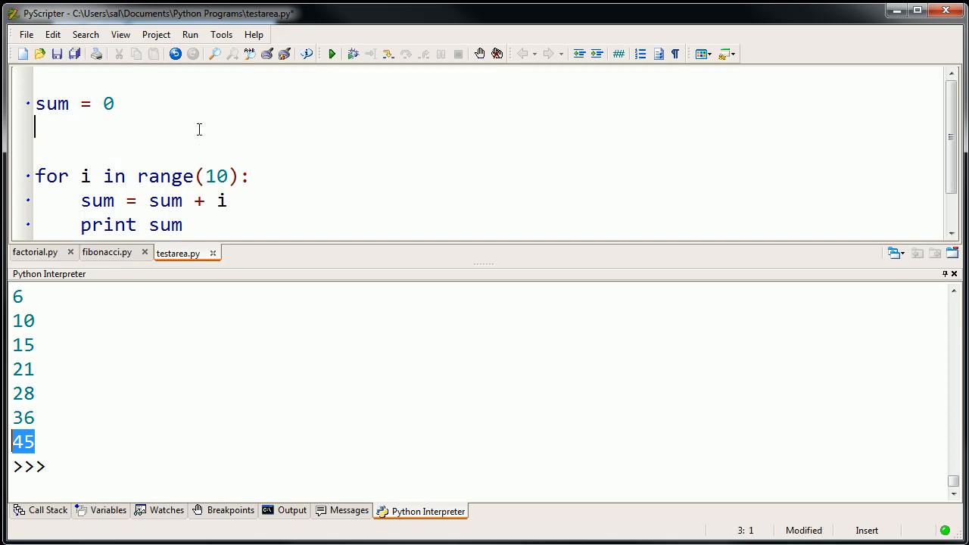
Add 'i = 0' after 'sum = 0', enlarge the editor pane, and type 'print sum'
{"action": "type", "text": "i"}
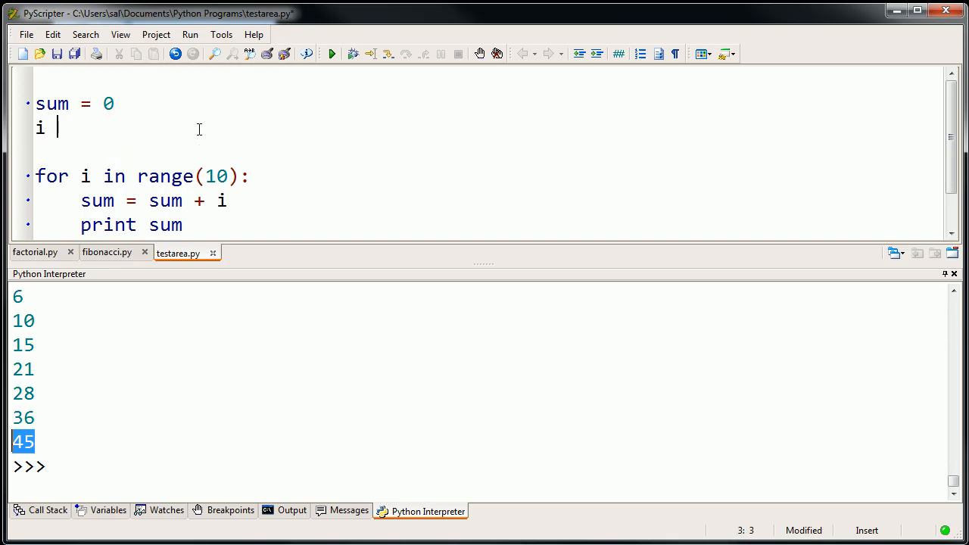
{"action": "type", "text": "=0"}
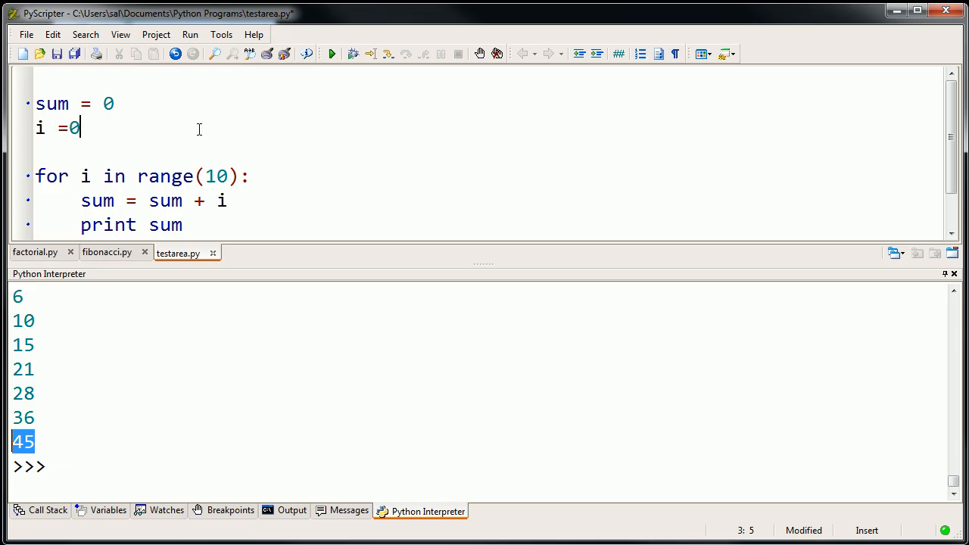
{"action": "type", "text": "\" \""}
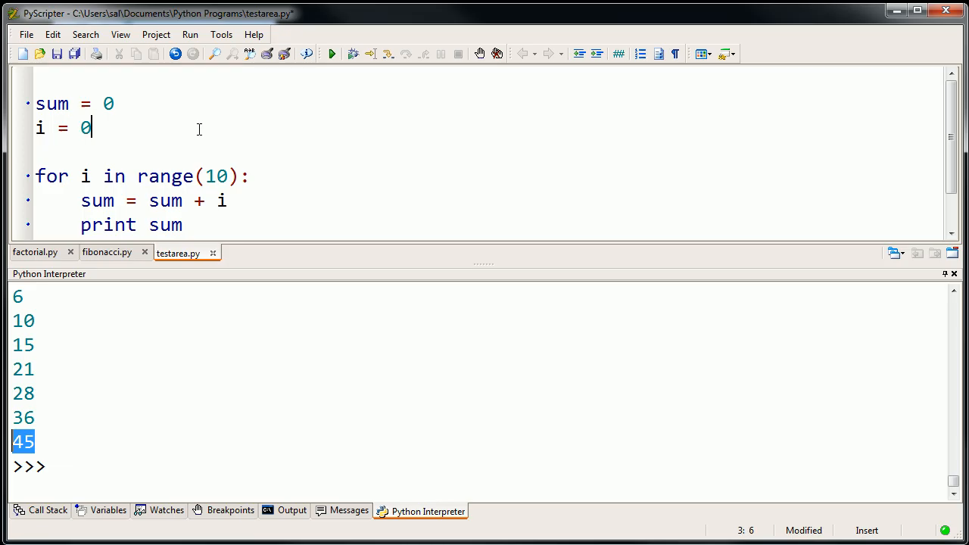
{"action": "mouse_move", "coordinate": [190, 170]}
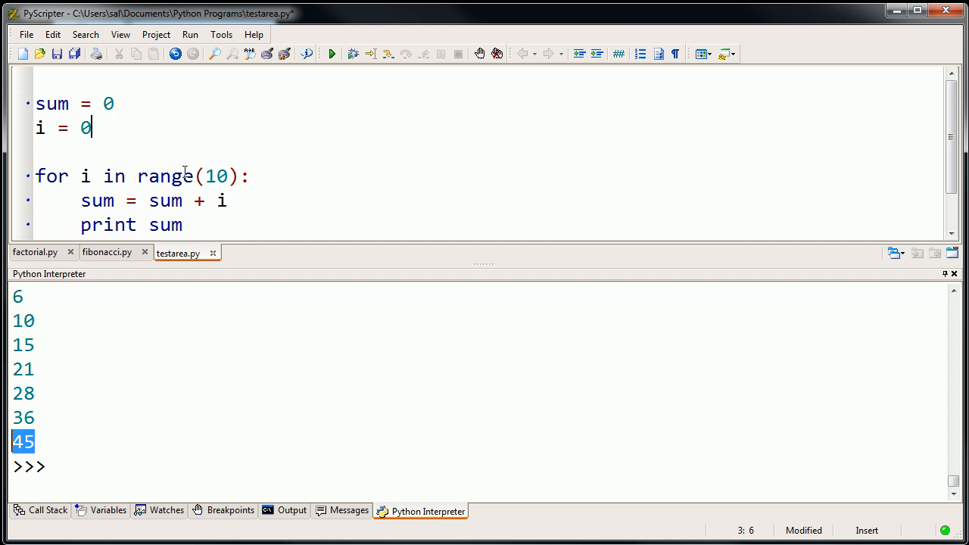
{"action": "mouse_move", "coordinate": [245, 152]}
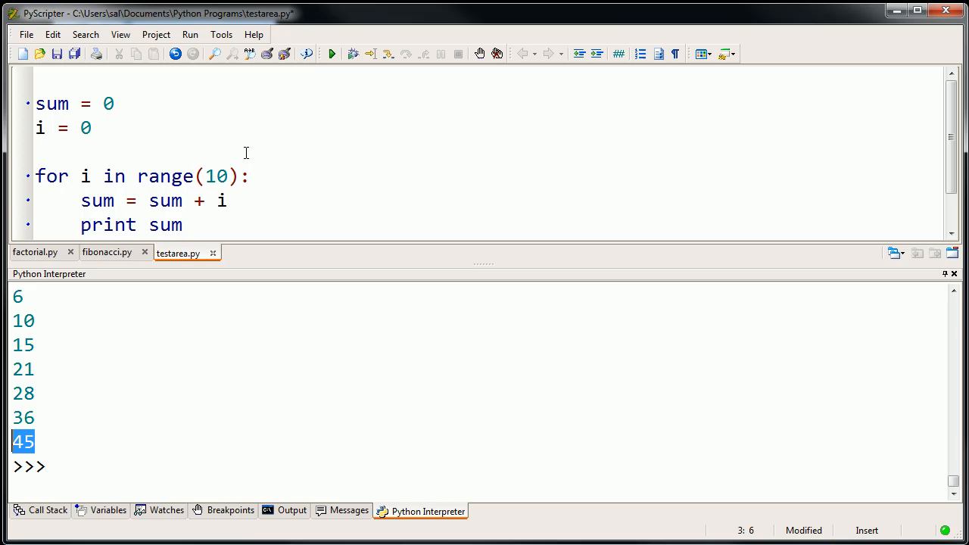
{"action": "left_click_drag", "start_coordinate": [483, 263], "coordinate": [483, 349]}
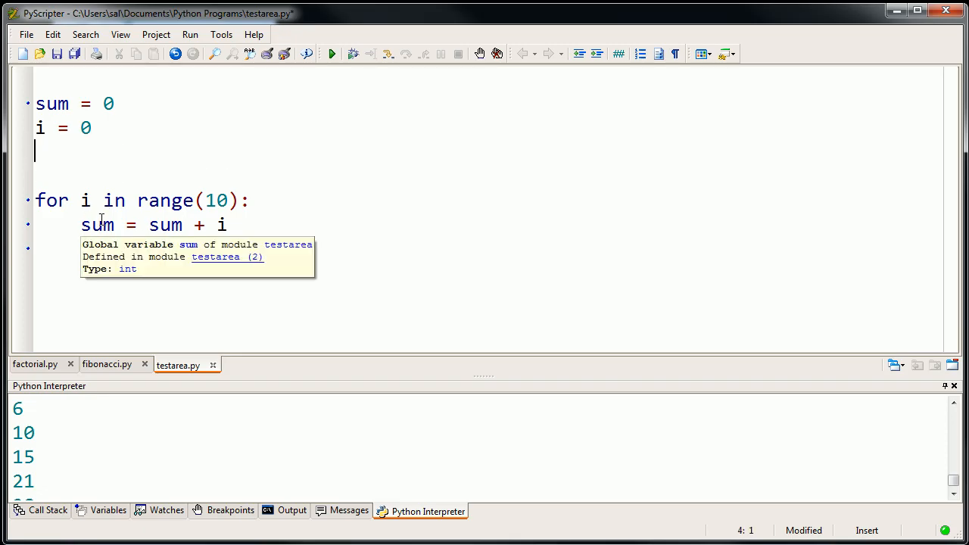
{"action": "type", "text": "print sum"}
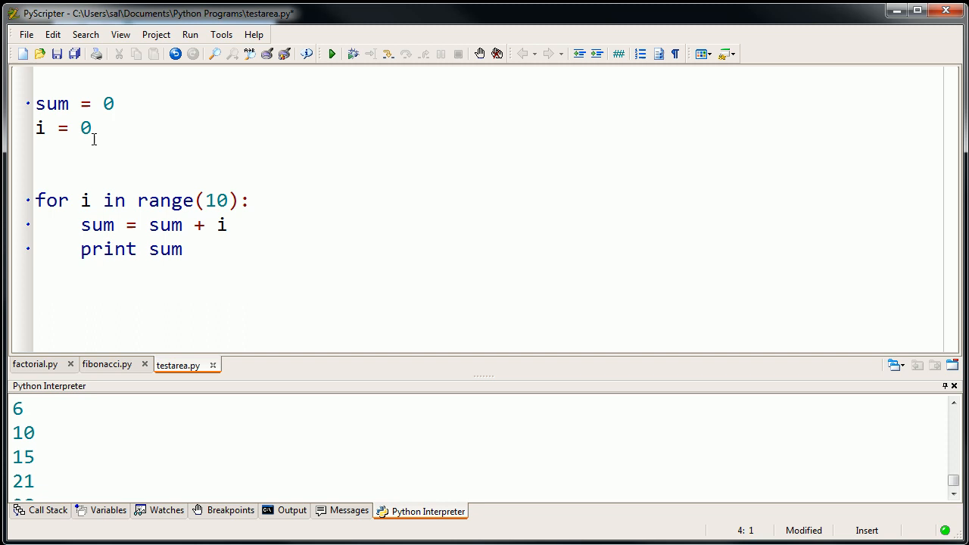
Write 'while i<10:' with body lines 'sum = sum + i' and 'print sum'
{"action": "type", "text": "w"}
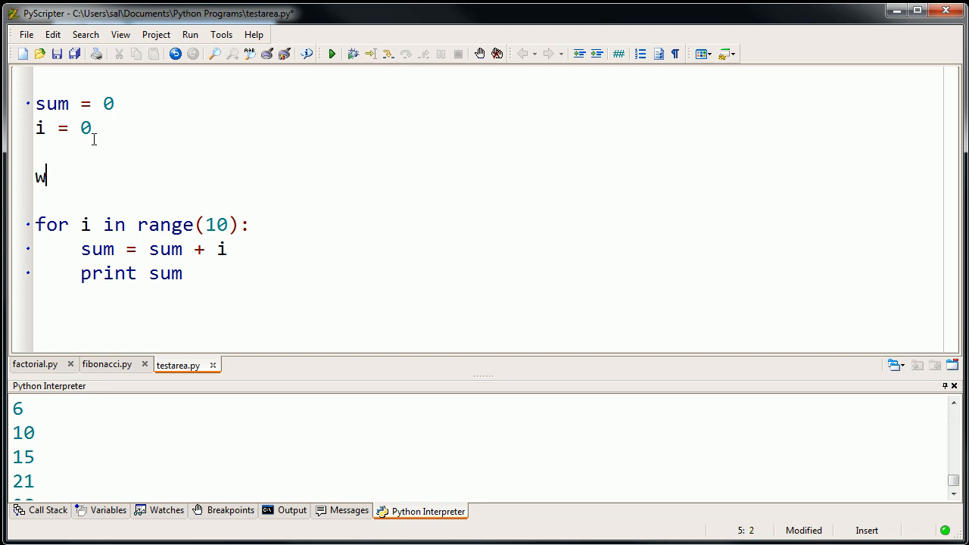
{"action": "type", "text": "hile i"}
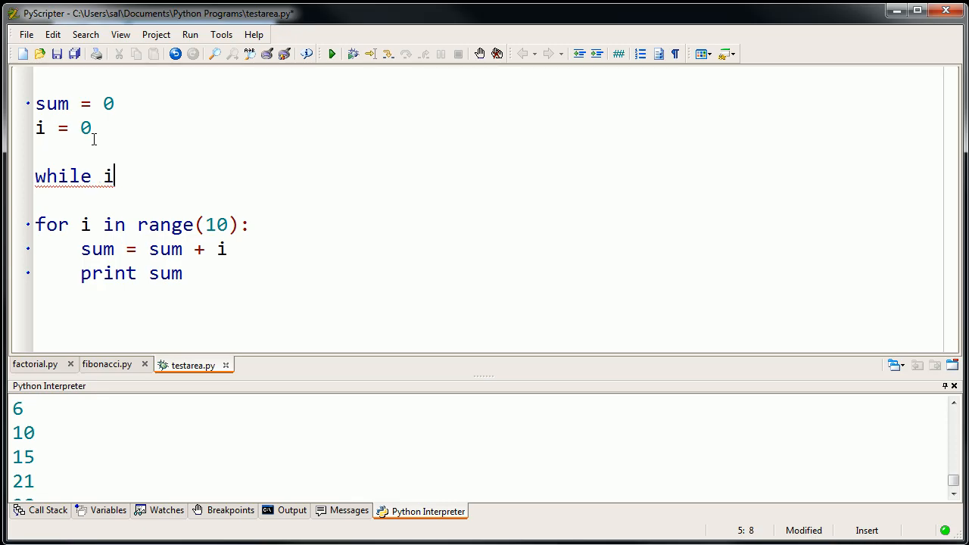
{"action": "type", "text": "<10"}
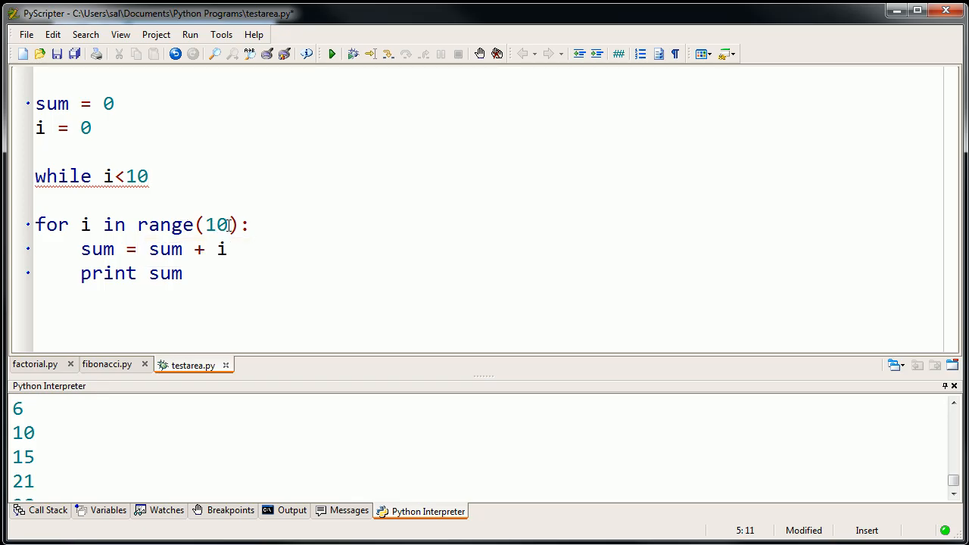
{"action": "mouse_move", "coordinate": [194, 199]}
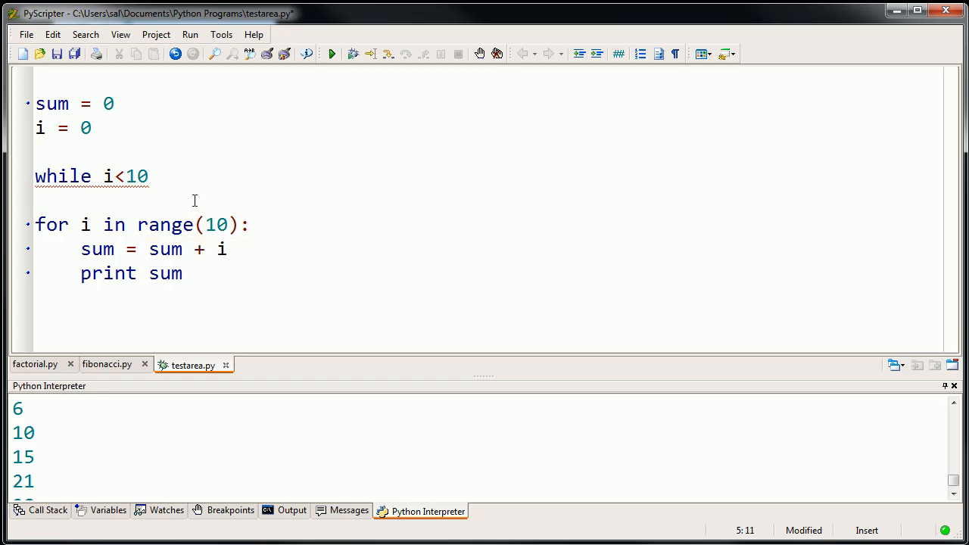
{"action": "type", "text": ":"}
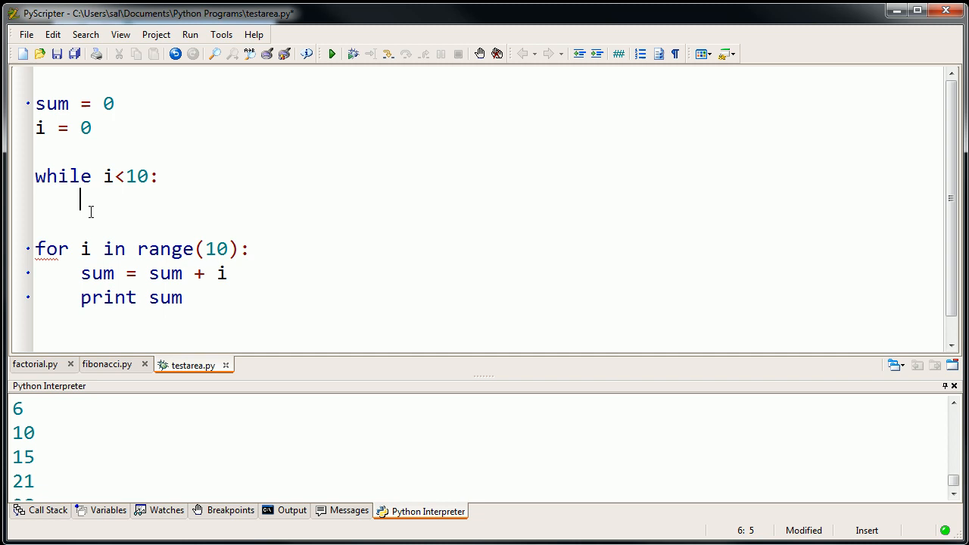
{"action": "type", "text": "su"}
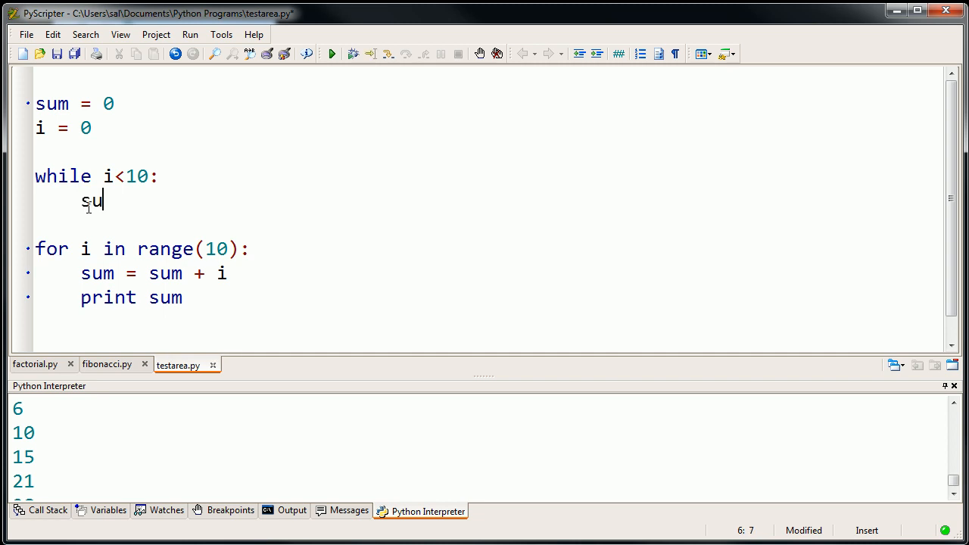
{"action": "type", "text": "m = sum +"}
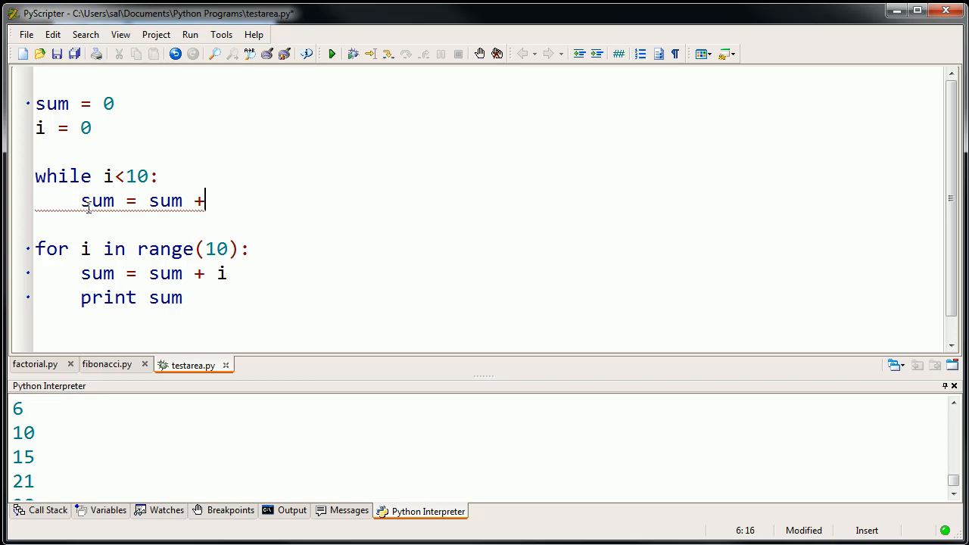
{"action": "type", "text": "i"}
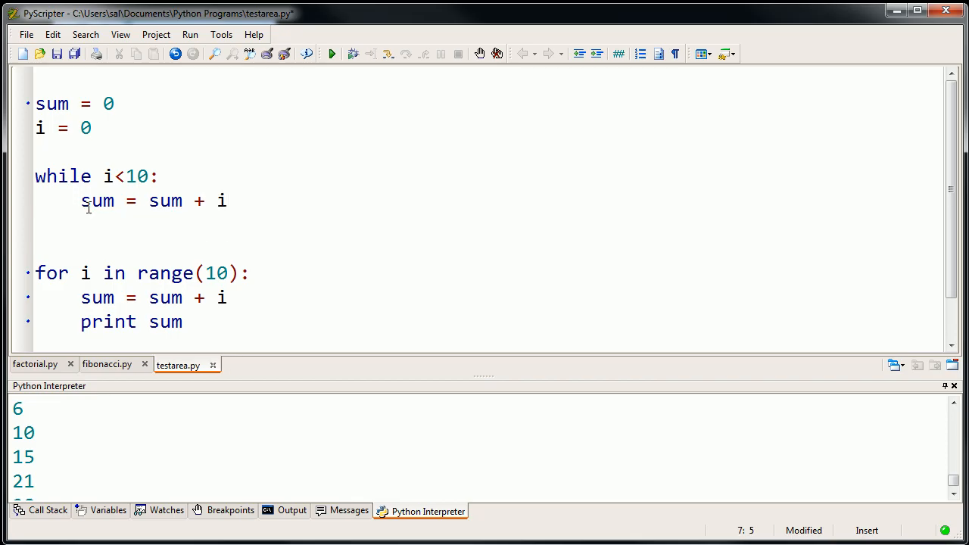
{"action": "type", "text": "print sum"}
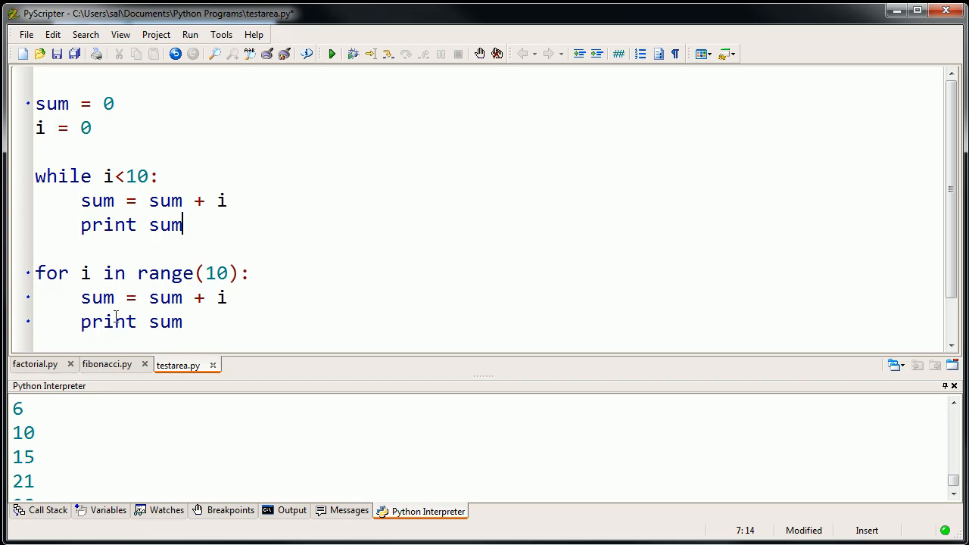
{"action": "mouse_move", "coordinate": [114, 317]}
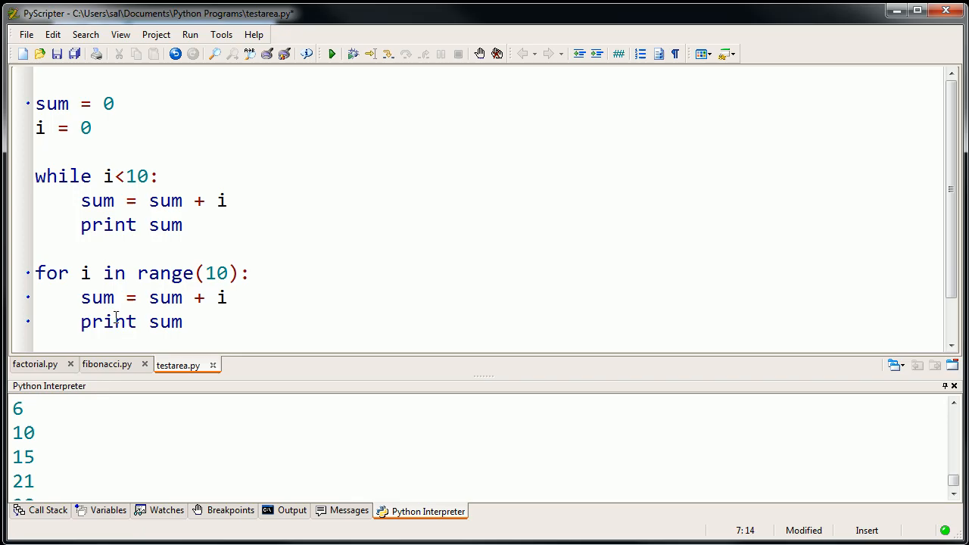
{"action": "mouse_move", "coordinate": [99, 285]}
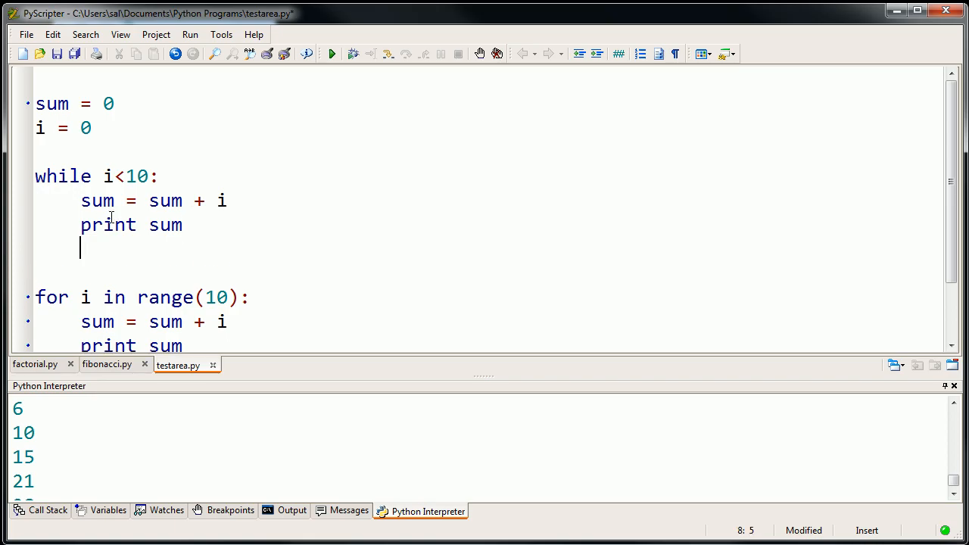
{"action": "type", "text": "i"}
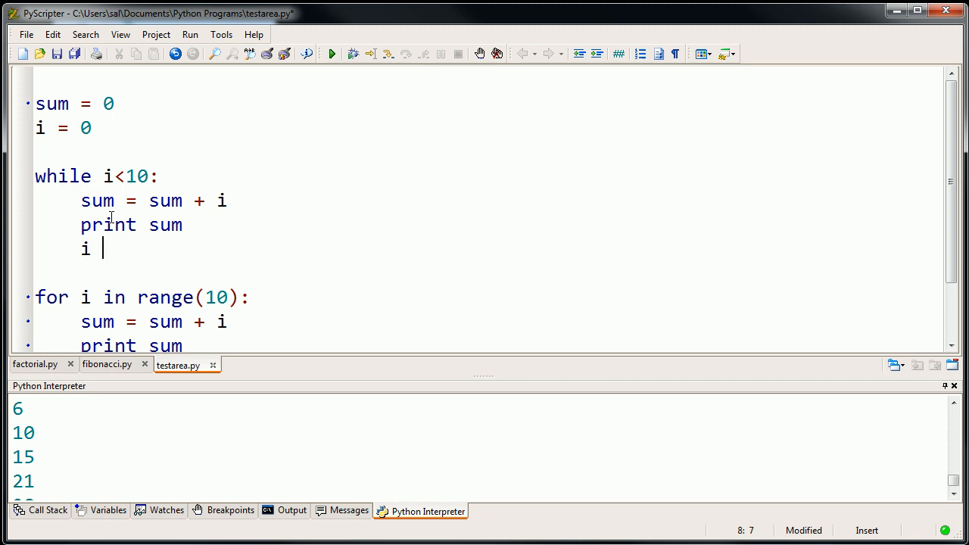
{"action": "type", "text": "= i"}
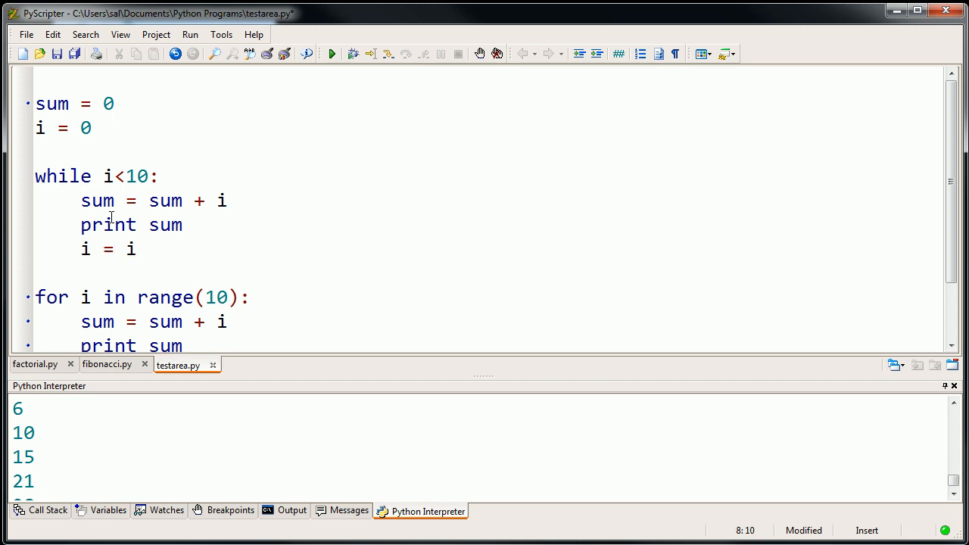
{"action": "type", "text": "+1"}
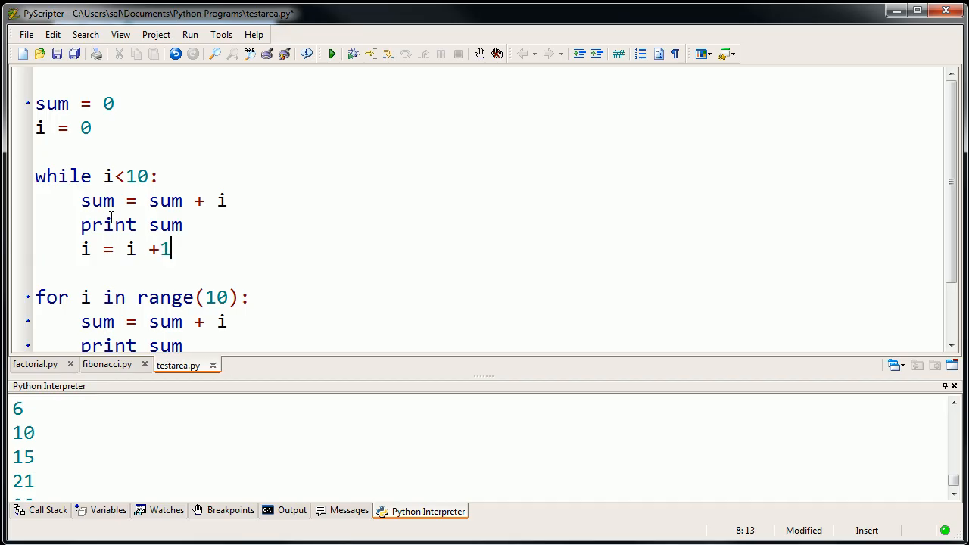
{"action": "type", "text": "\" \""}
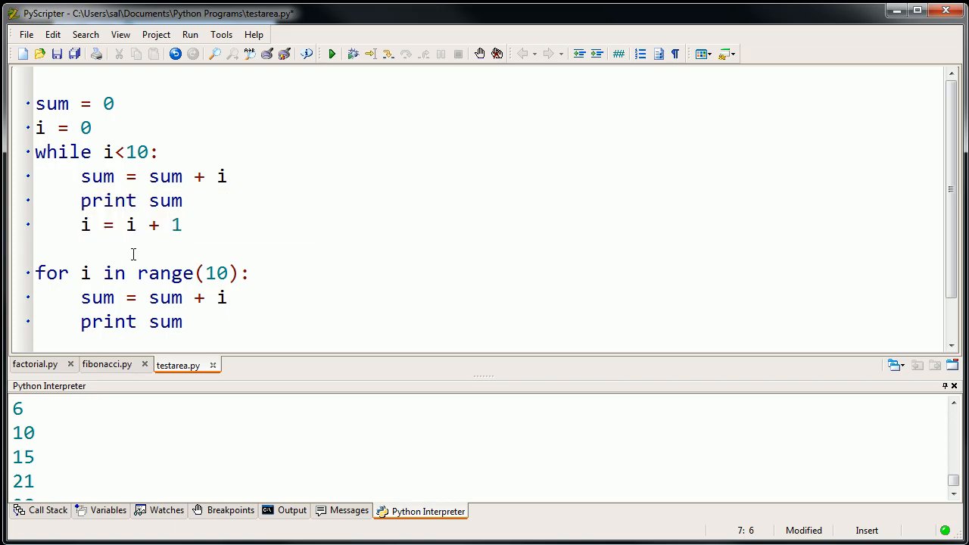
{"action": "mouse_move", "coordinate": [104, 214]}
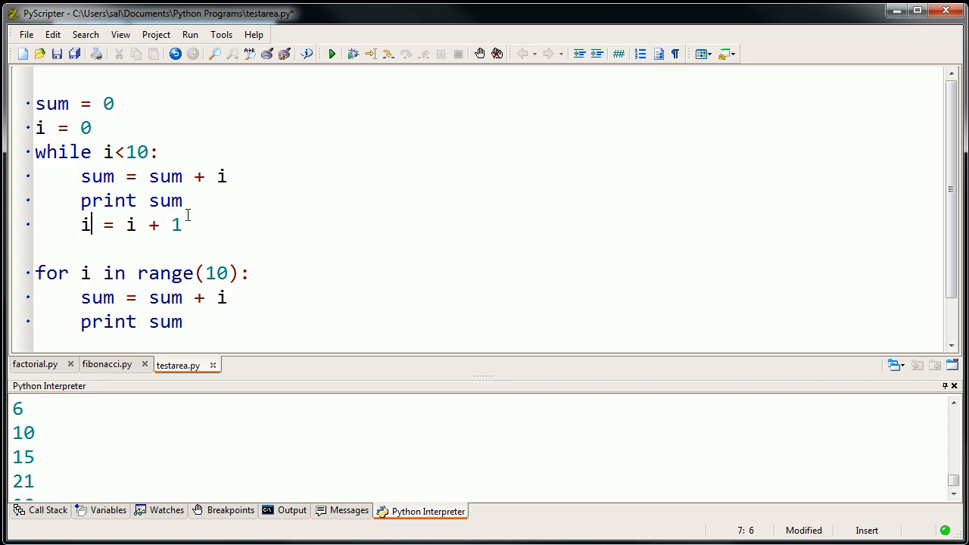
{"action": "mouse_move", "coordinate": [80, 272]}
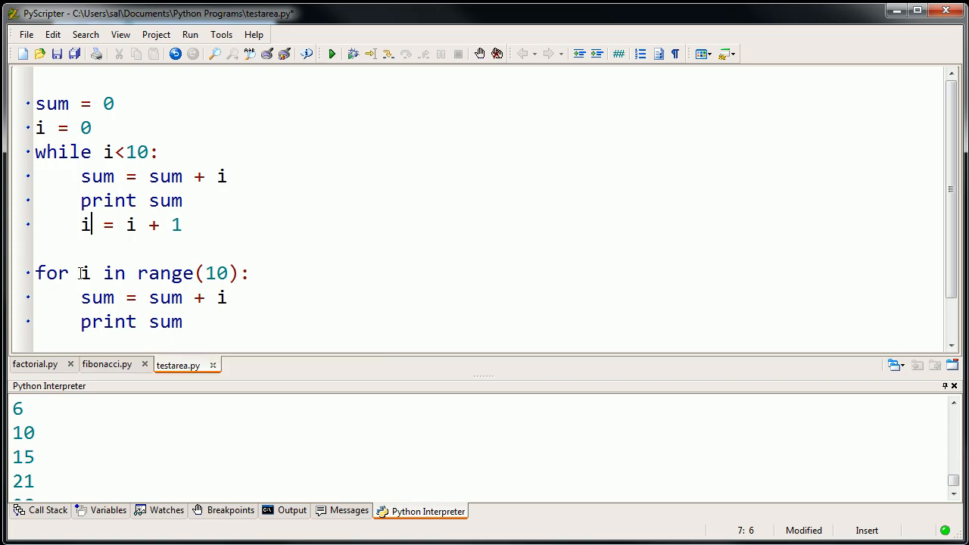
{"action": "mouse_move", "coordinate": [222, 286]}
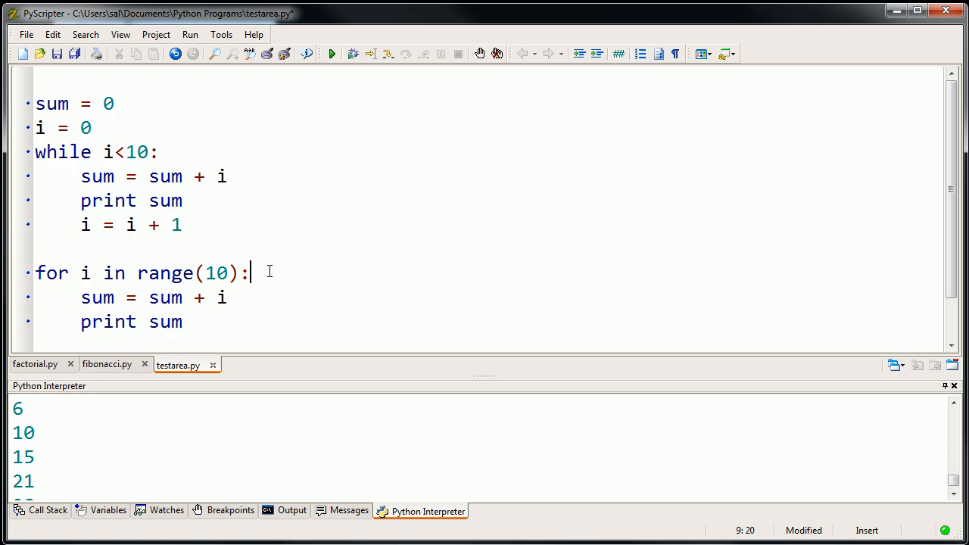
{"action": "mouse_move", "coordinate": [275, 263]}
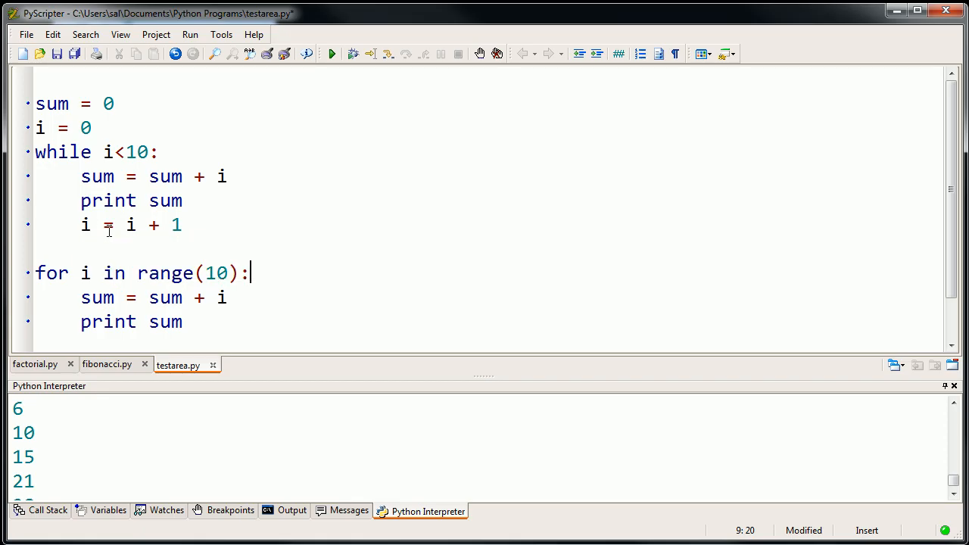
{"action": "mouse_move", "coordinate": [135, 229]}
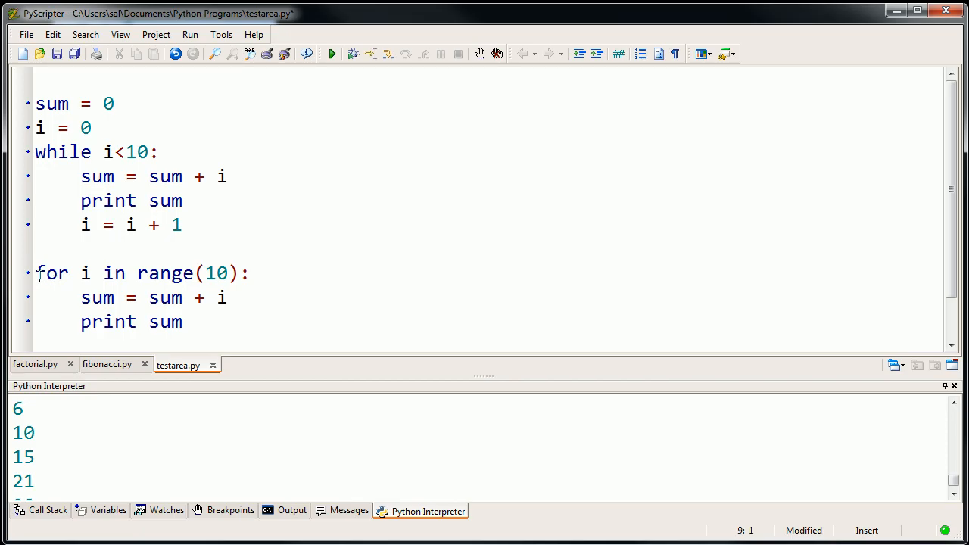
Prefix the three for-loop lines with # to comment them out
{"action": "type", "text": "#"}
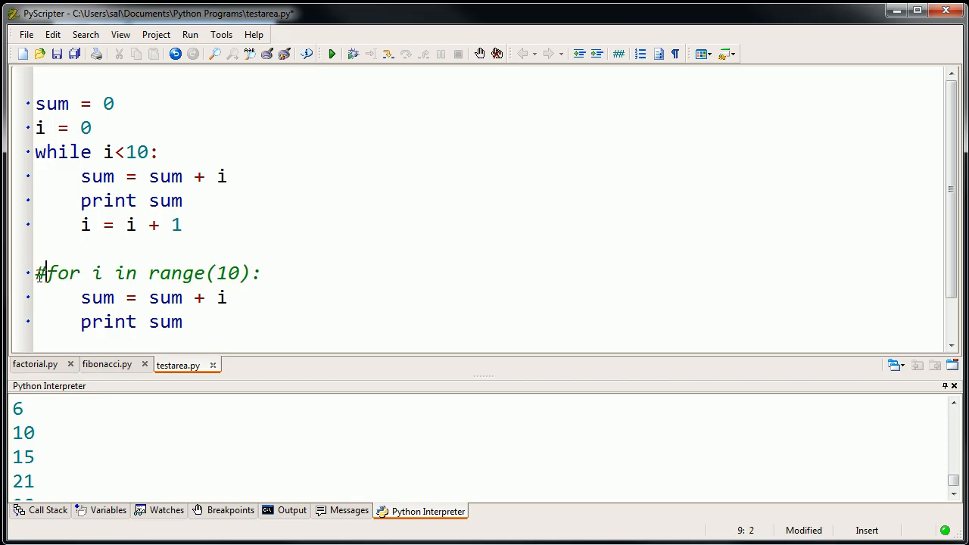
{"action": "left_click", "coordinate": [40, 297]}
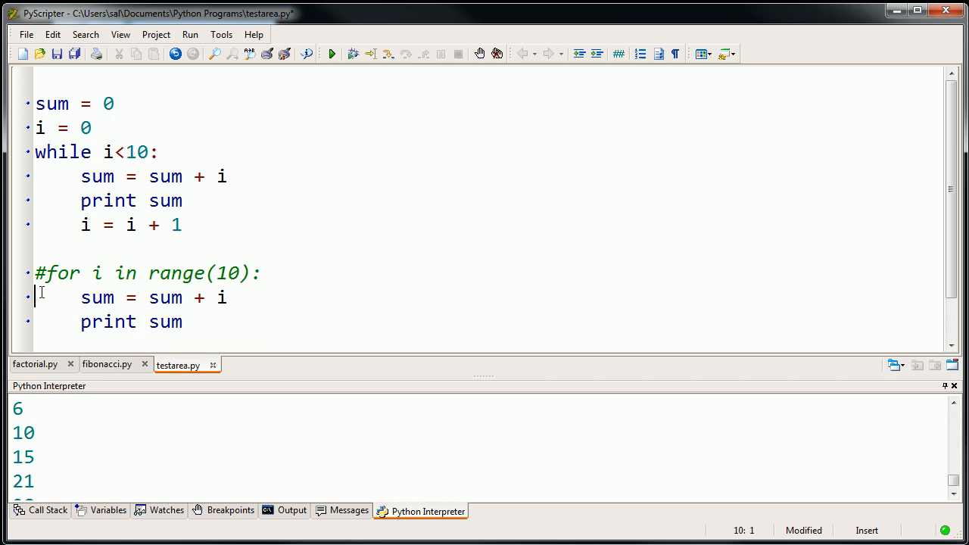
{"action": "type", "text": "#"}
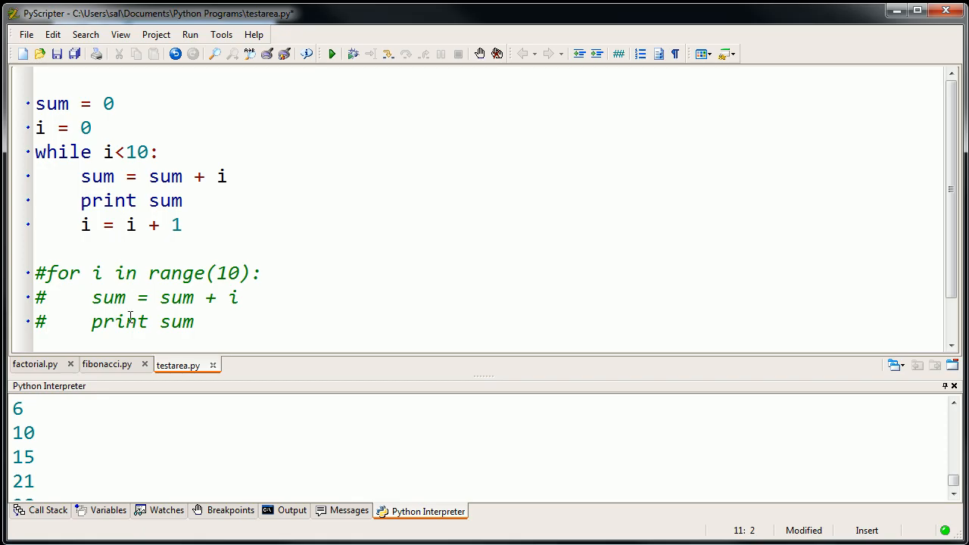
{"action": "left_click", "coordinate": [47, 320]}
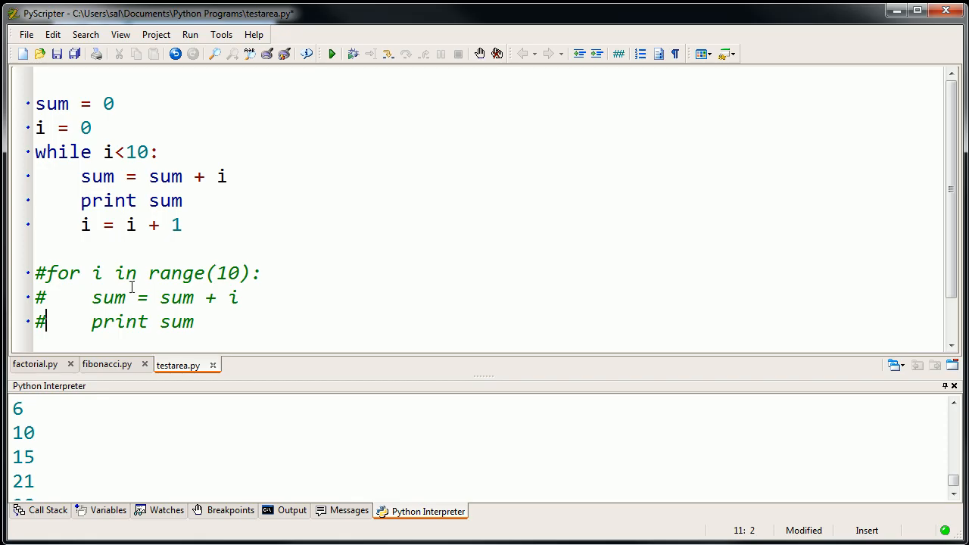
{"action": "mouse_move", "coordinate": [92, 192]}
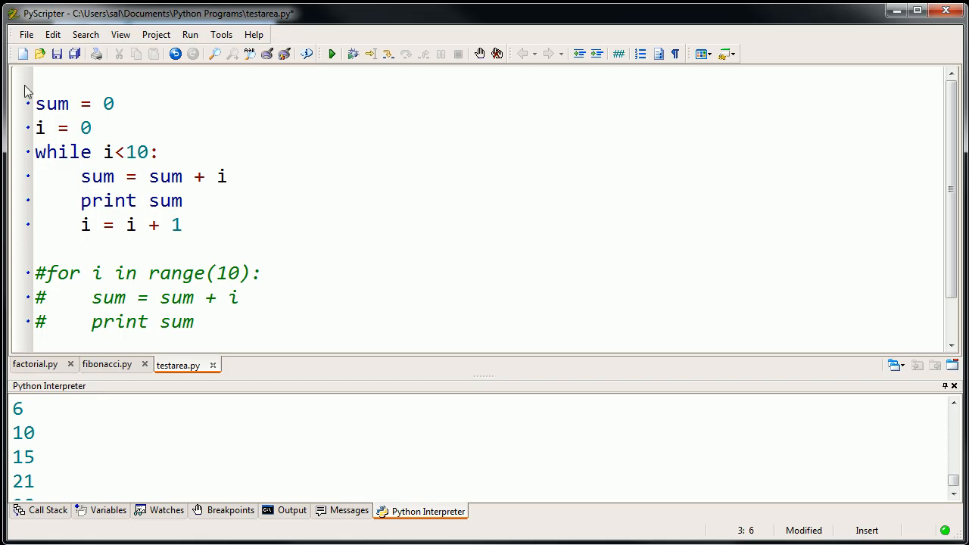
Add a top comment: 'This while loop calculates the sum' of 0–9, stored in "sum"
{"action": "left_click", "coordinate": [36, 83]}
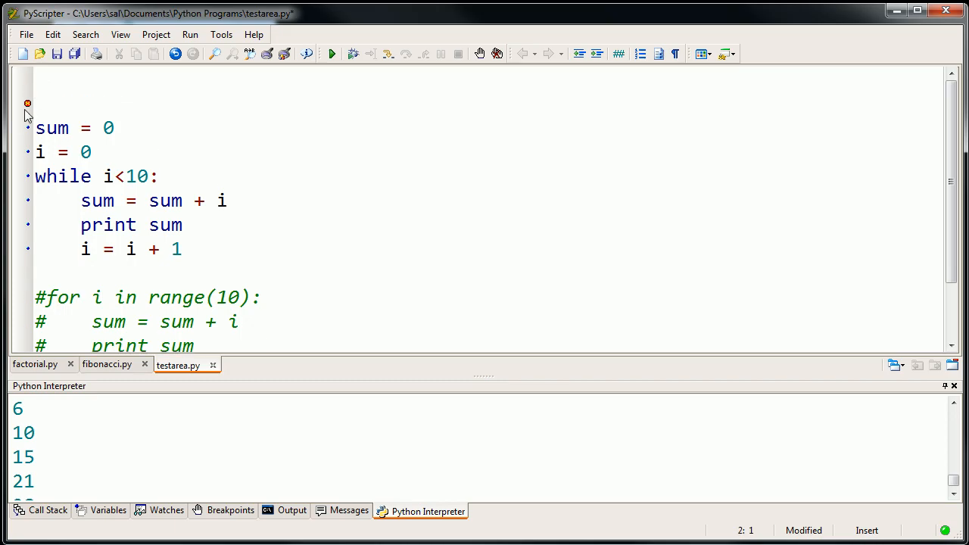
{"action": "type", "text": "#"}
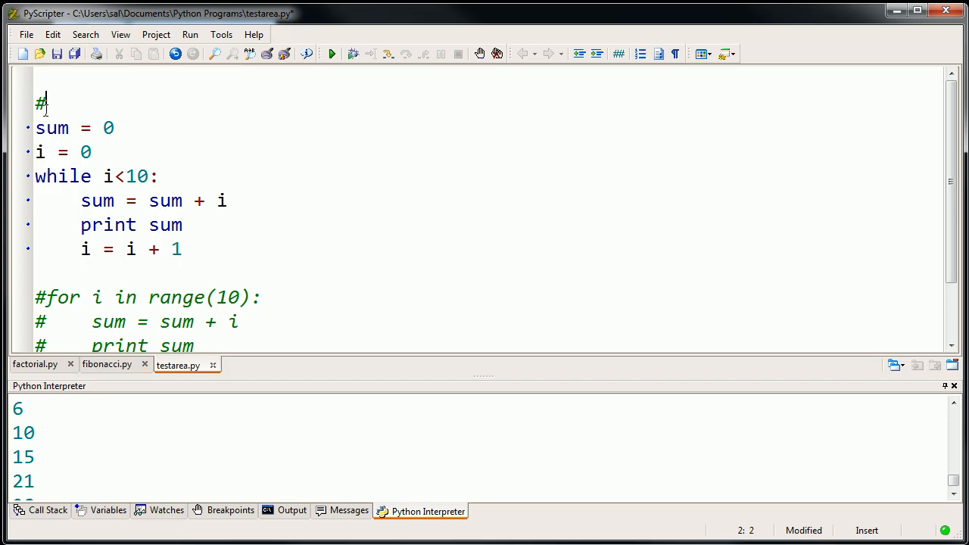
{"action": "type", "text": "This while loop"}
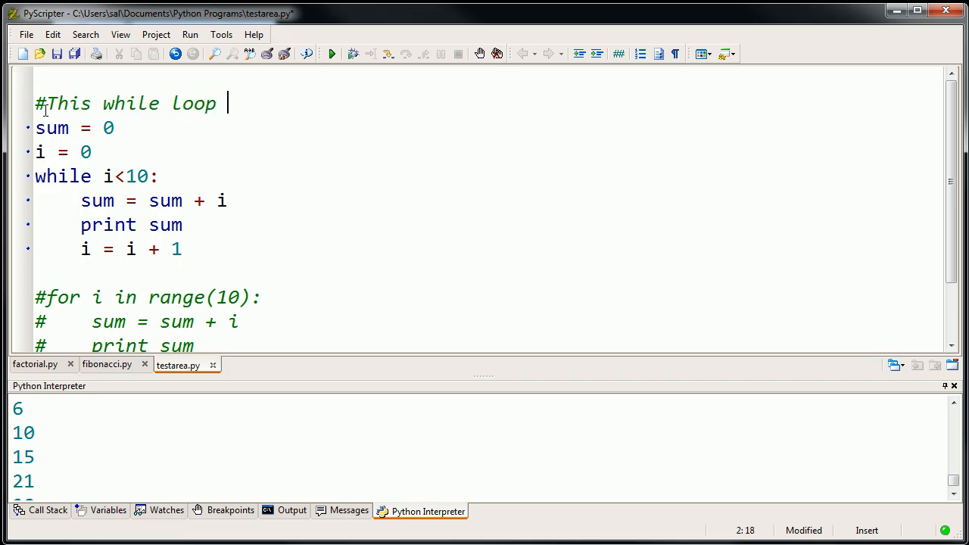
{"action": "type", "text": "calcu"}
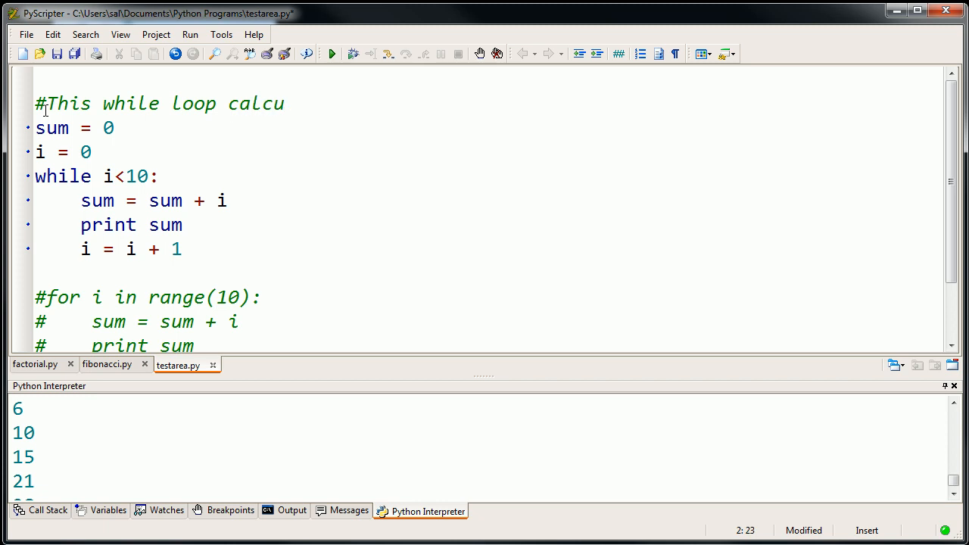
{"action": "type", "text": "lates the sum of 0 through 9 (including 9) and places"}
{"action": "type", "text": "#"}
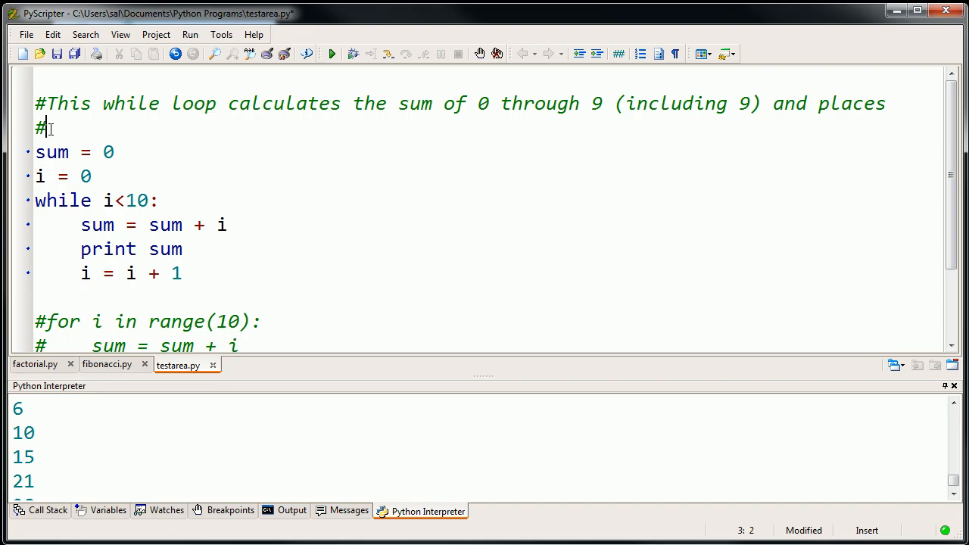
{"action": "type", "text": "it in the variabl"}
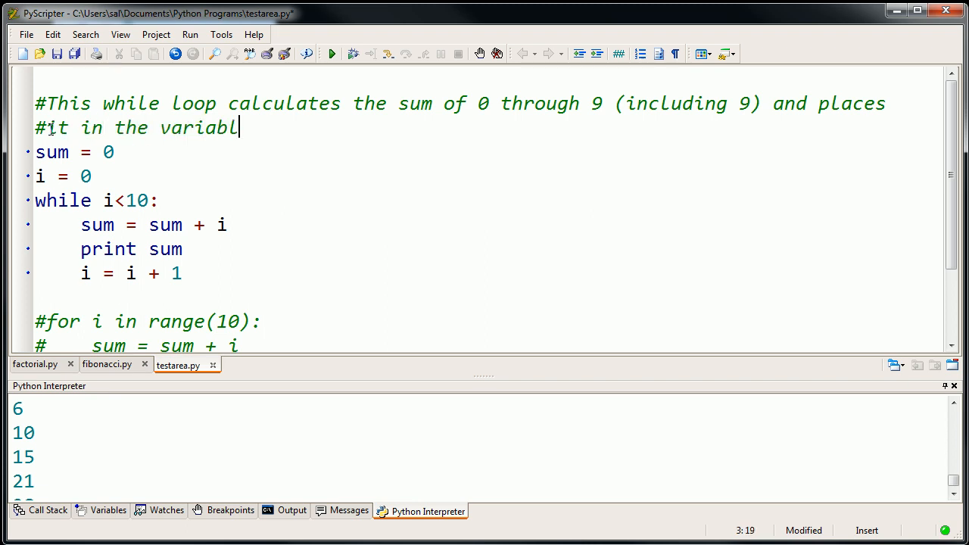
{"action": "type", "text": "e \"sum\""}
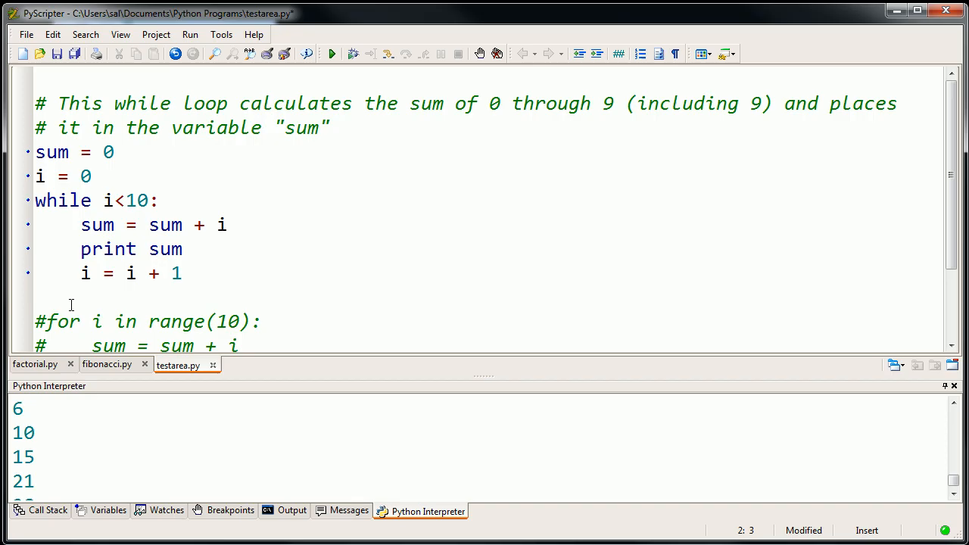
{"action": "mouse_move", "coordinate": [297, 128]}
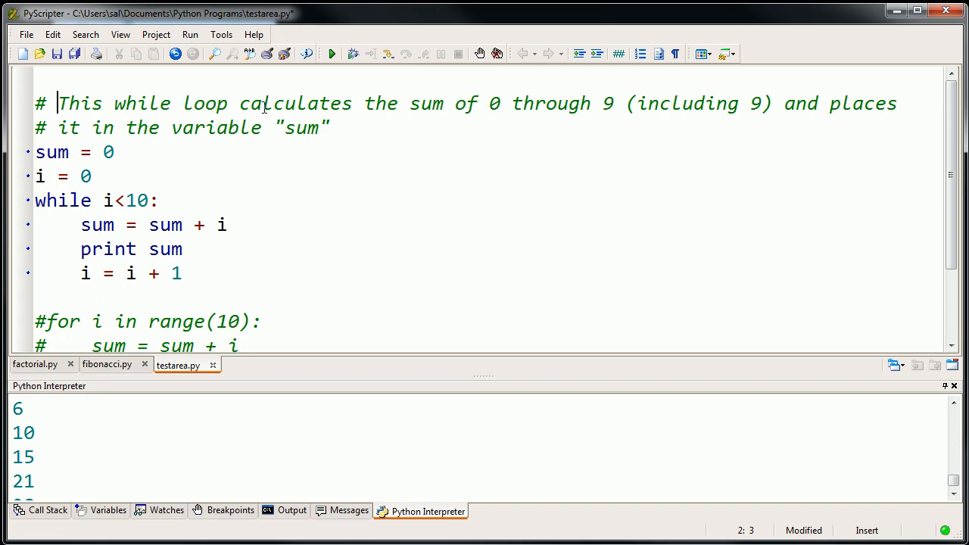
{"action": "mouse_move", "coordinate": [219, 128]}
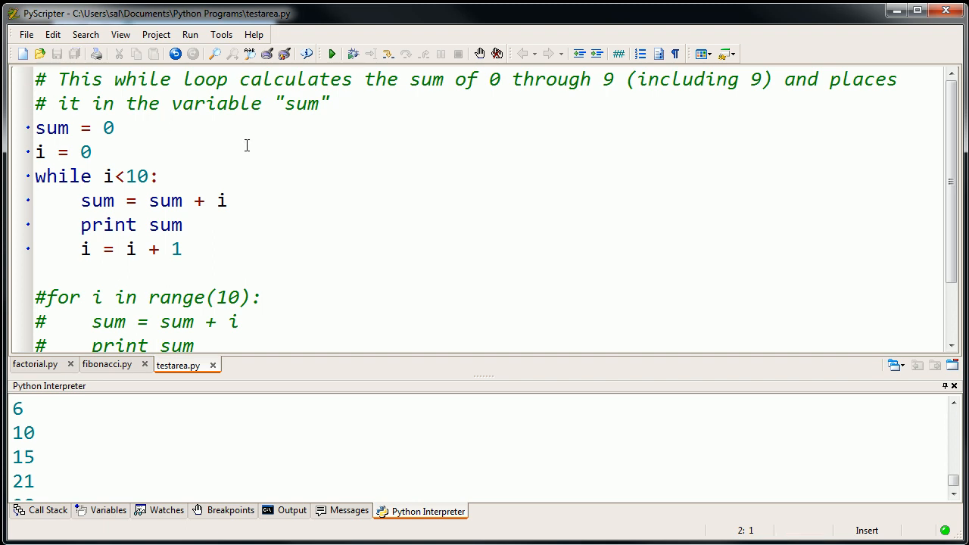
{"action": "mouse_move", "coordinate": [117, 296]}
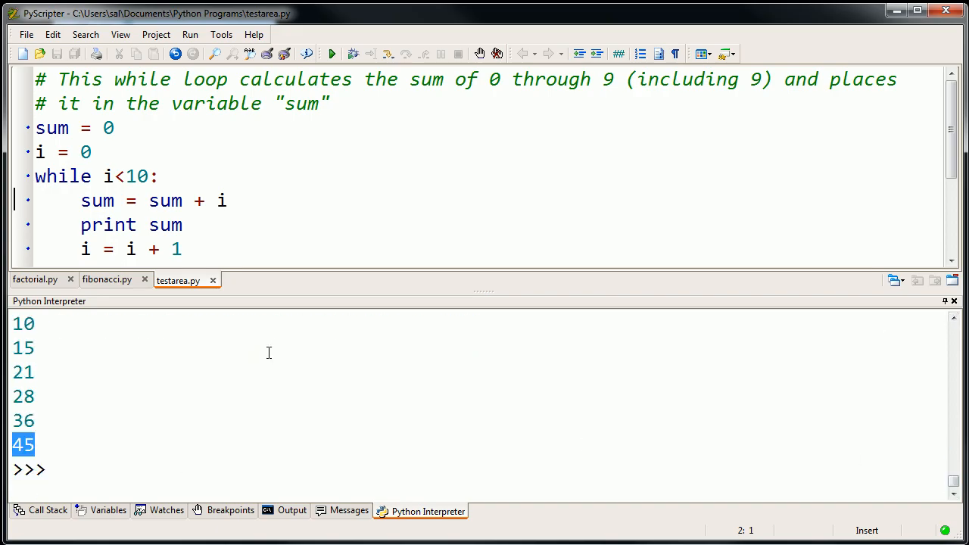
Click into the script editor with the run output ending at 45 shown
{"action": "left_click", "coordinate": [227, 201]}
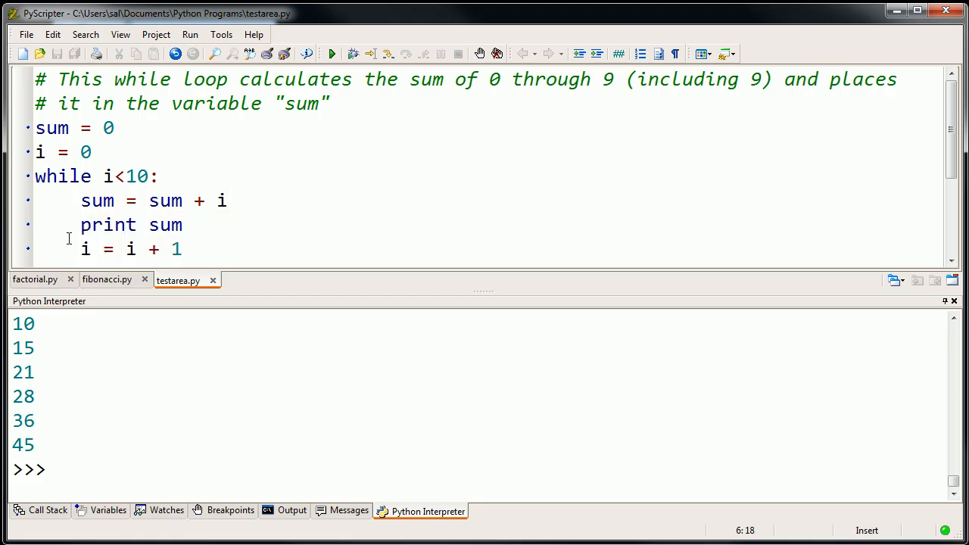
{"action": "mouse_move", "coordinate": [188, 266]}
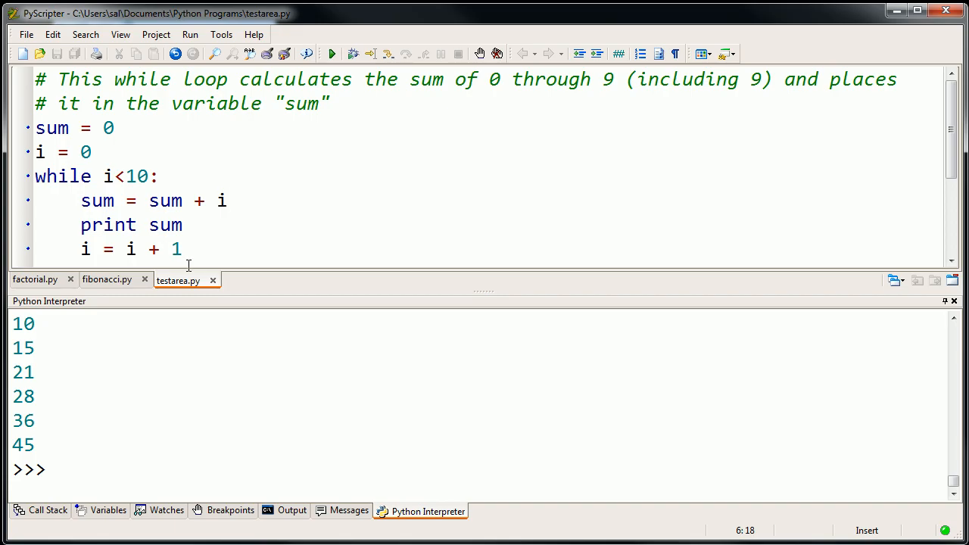